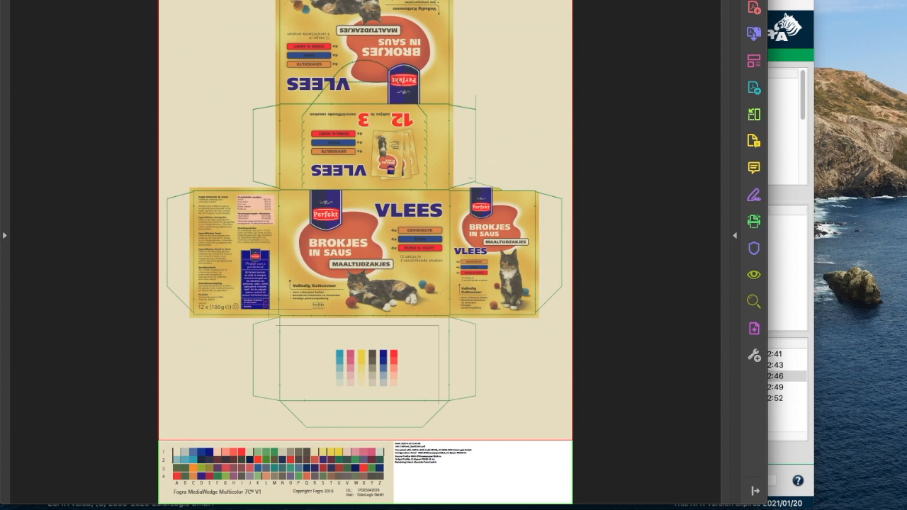
mouse_move(854, 464)
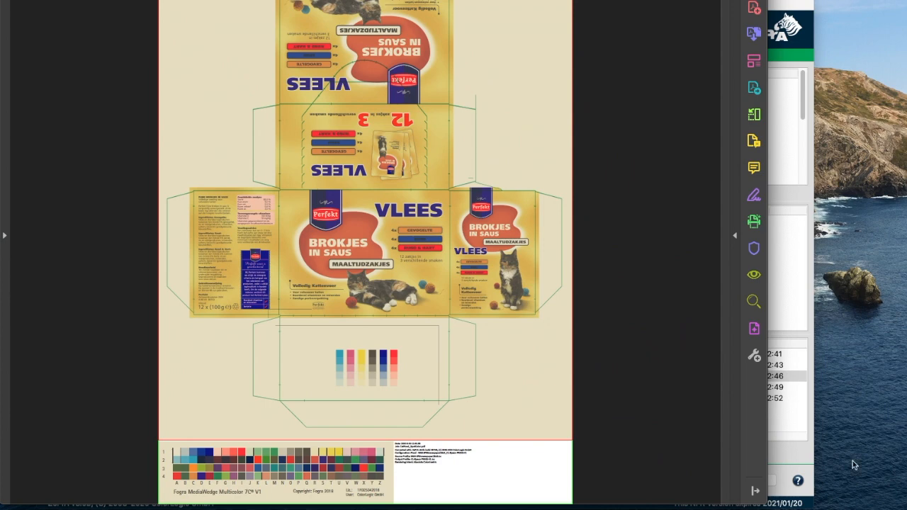
mouse_move(281, 362)
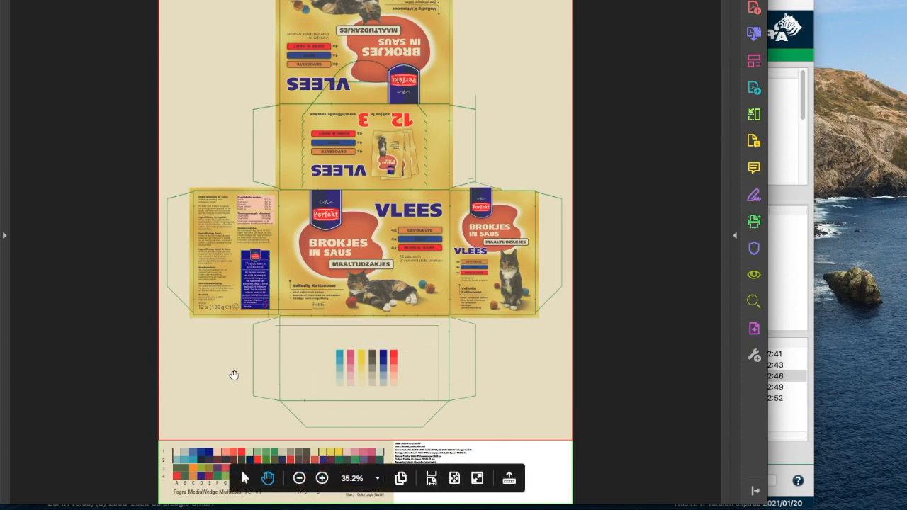
Zoom into the proofed cat food packaging and scroll down to its media wedge
click(321, 478)
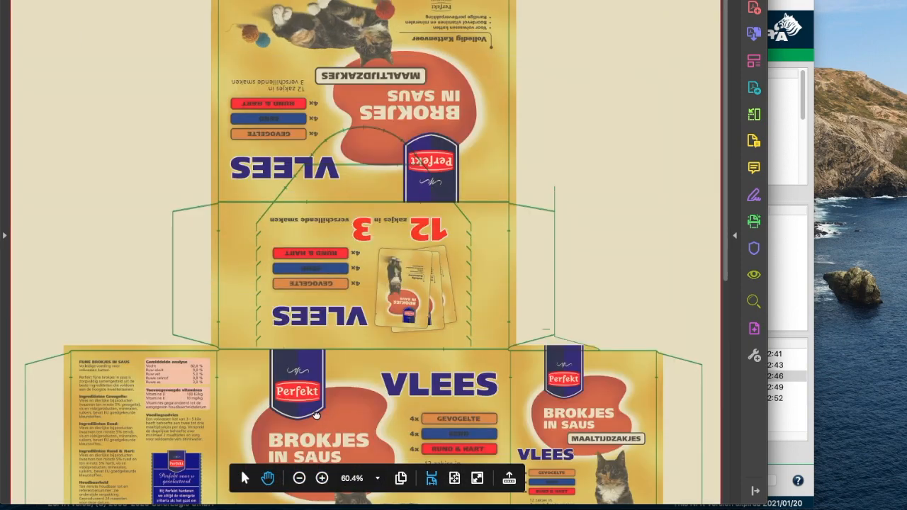
scroll(down, 3)
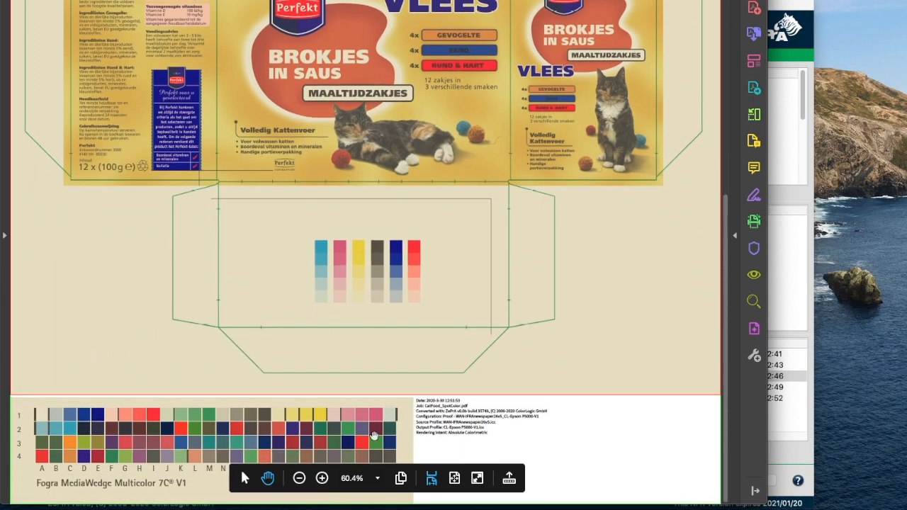
mouse_move(327, 362)
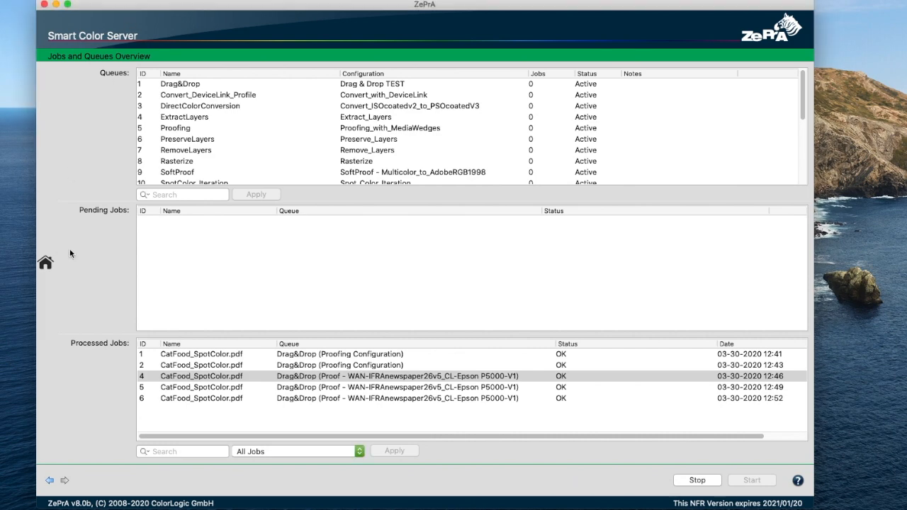
click(46, 262)
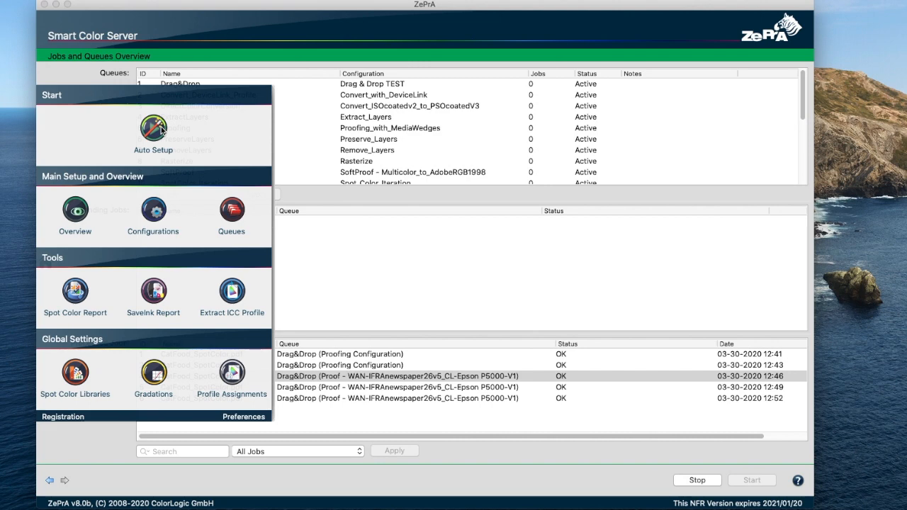
click(153, 128)
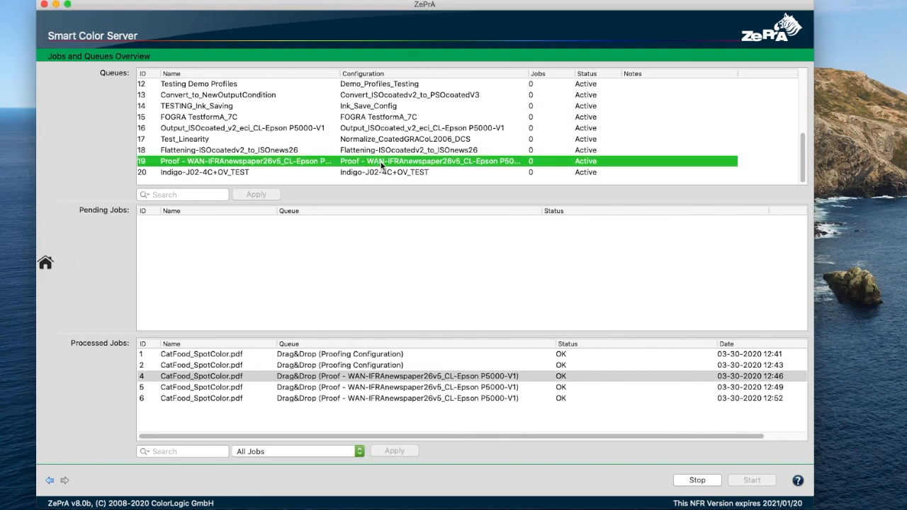
Open queue 19's Proof WAN-IFRA Epson P5000 configuration and view its Options tab
double_click(245, 161)
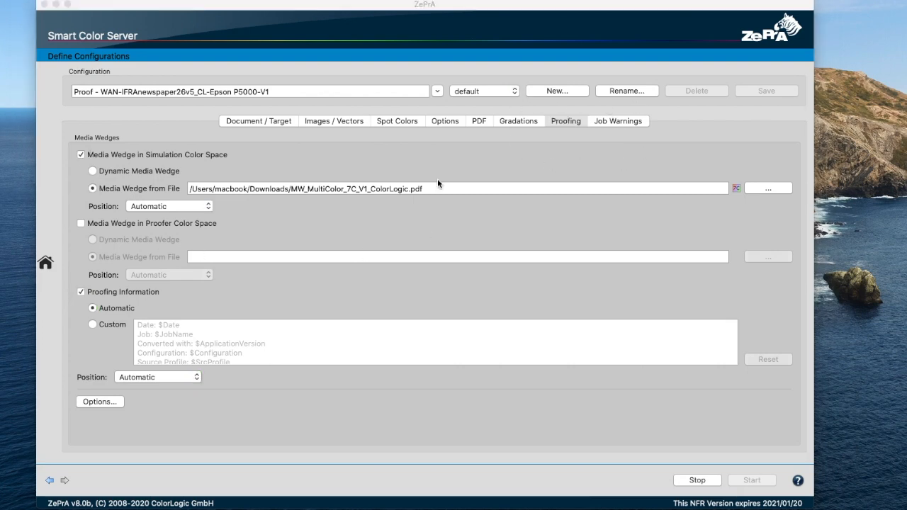
mouse_move(117, 227)
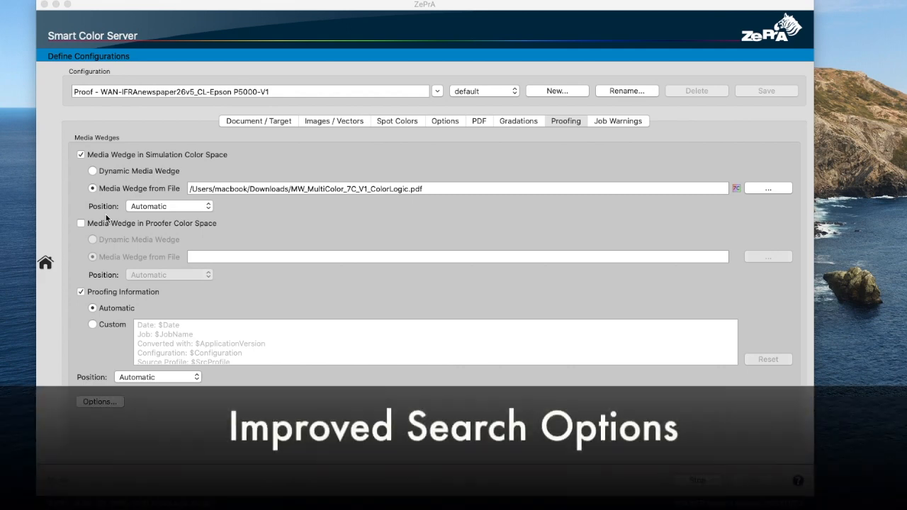
click(445, 120)
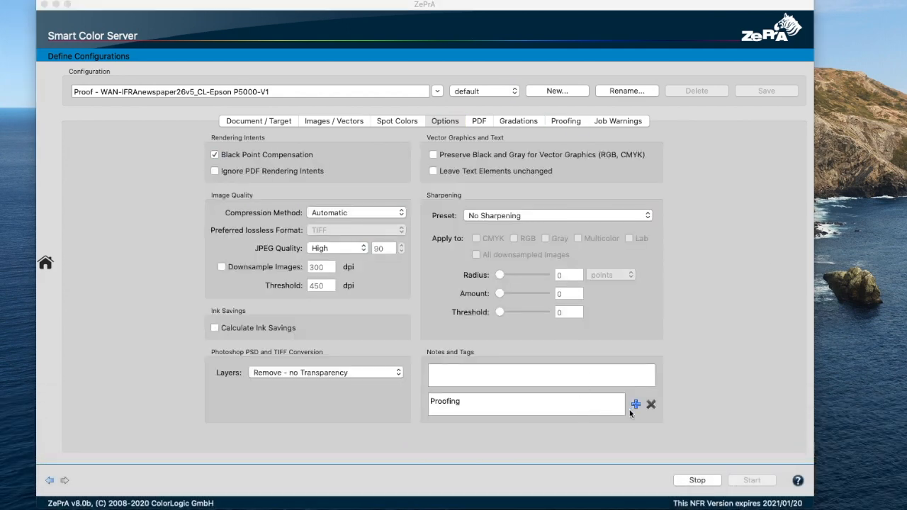
Return to the Jobs and Queues Overview and clear the 'Proof' queue filter
click(635, 404)
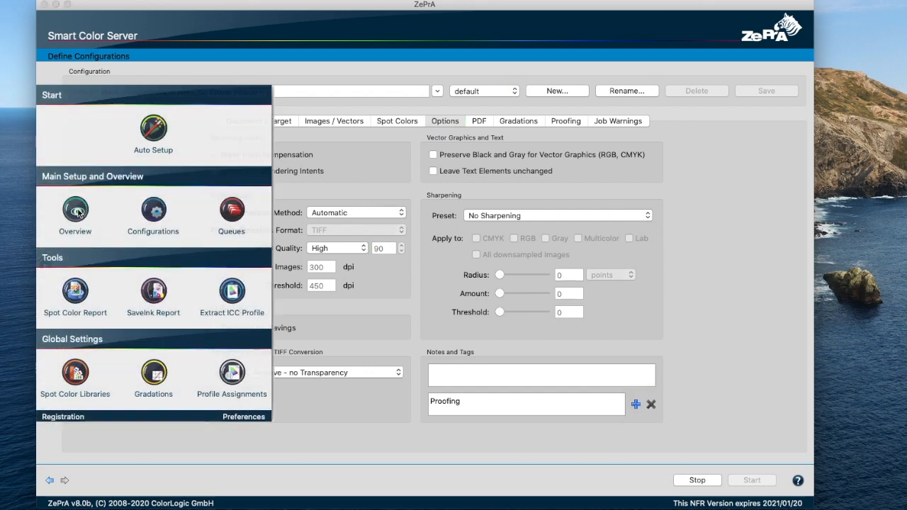
click(71, 210)
text(Proof)
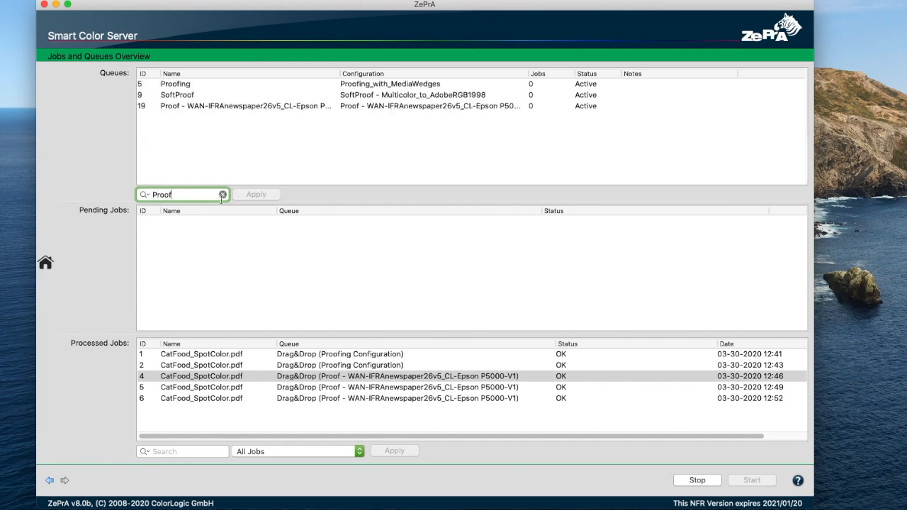
click(222, 194)
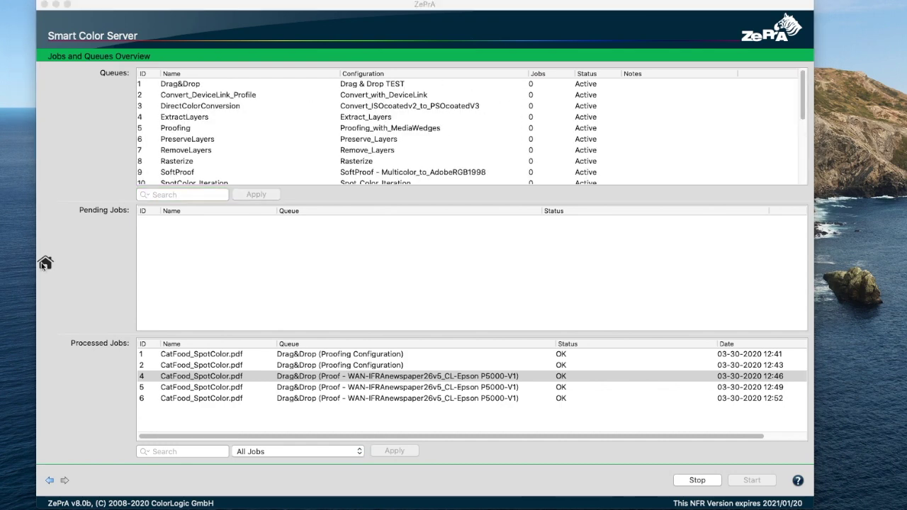
click(45, 262)
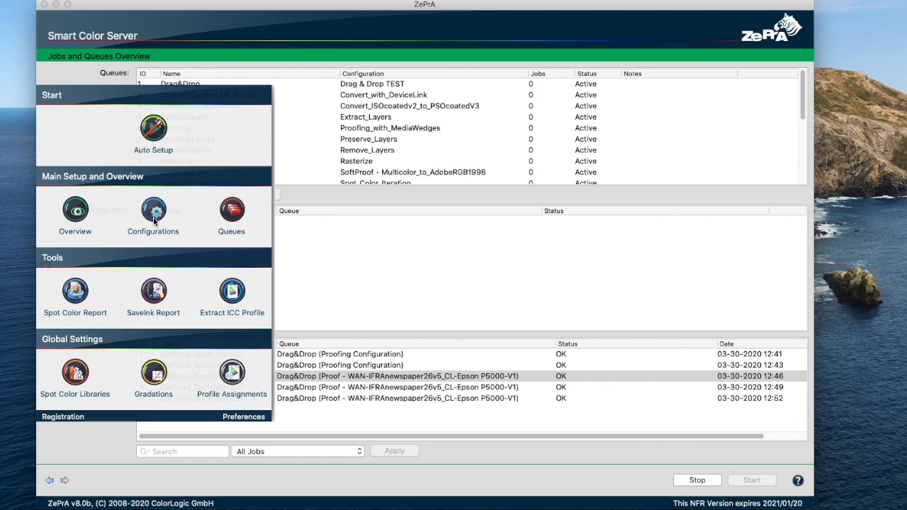
Search configurations for 'Proof' and load Proof - WAN-IFRAnewspaper26v5_CL-Epson P5000-V1
click(153, 211)
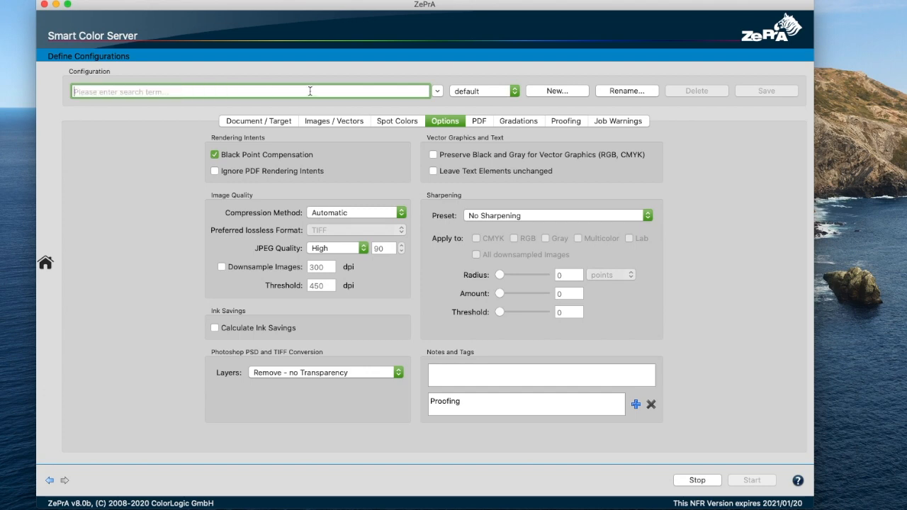
text(Proof)
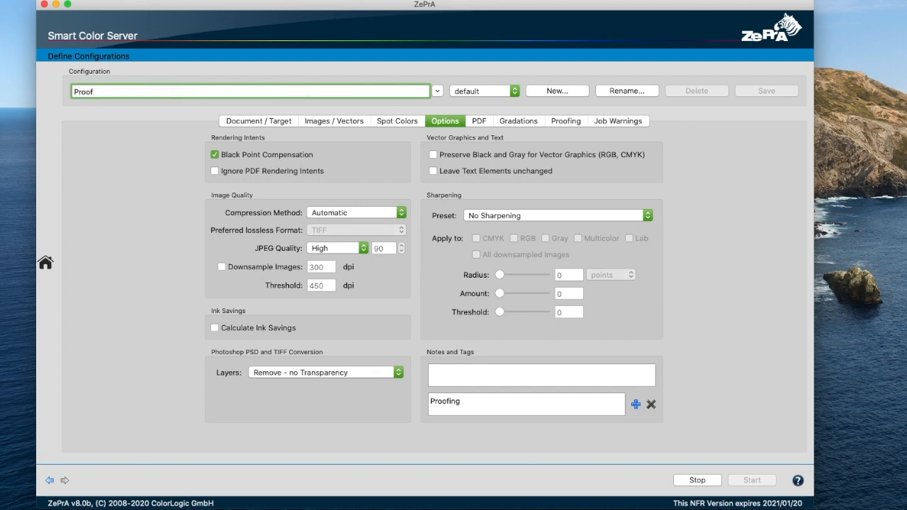
click(437, 91)
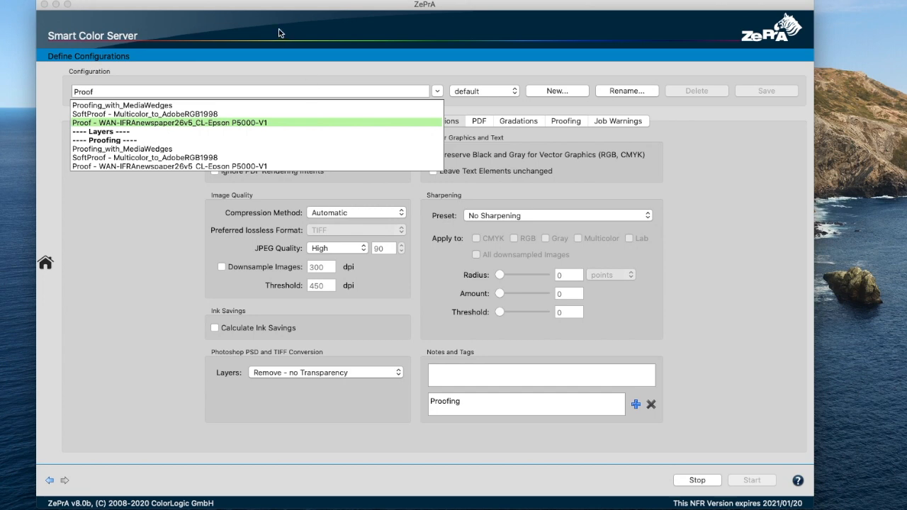
mouse_move(481, 173)
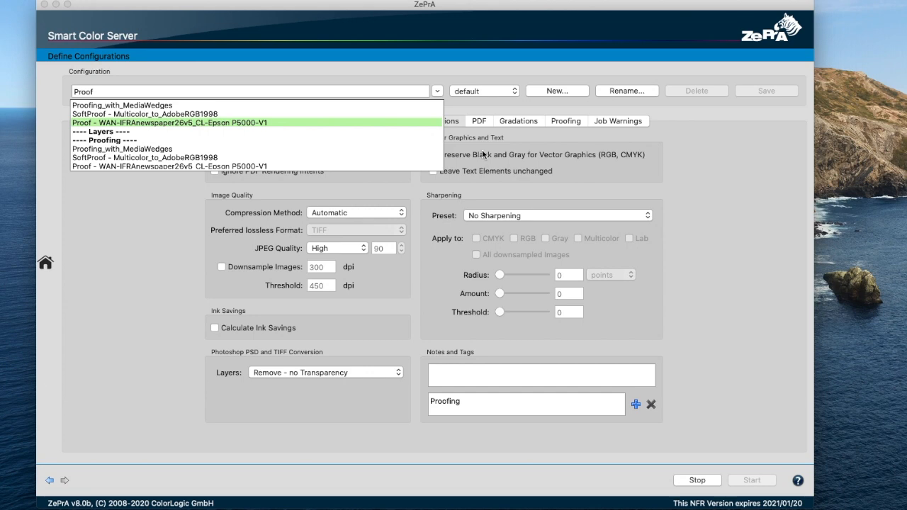
mouse_move(444, 98)
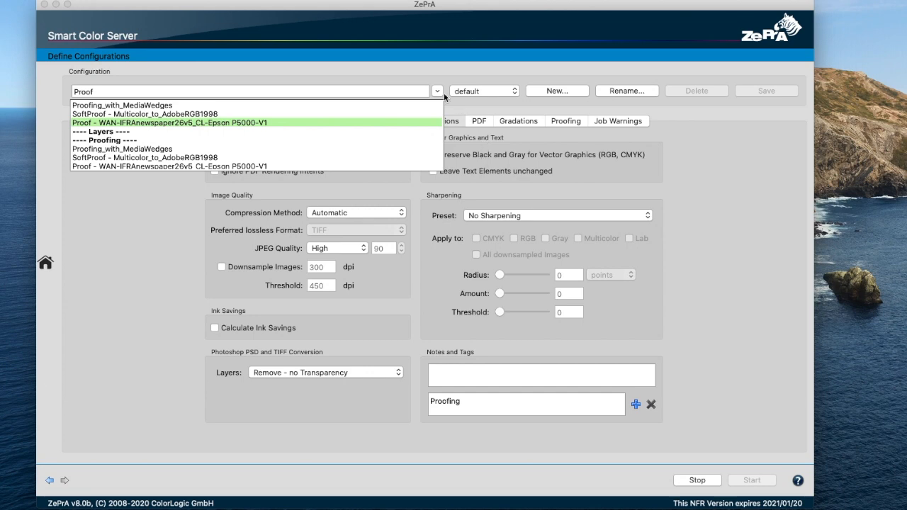
click(168, 123)
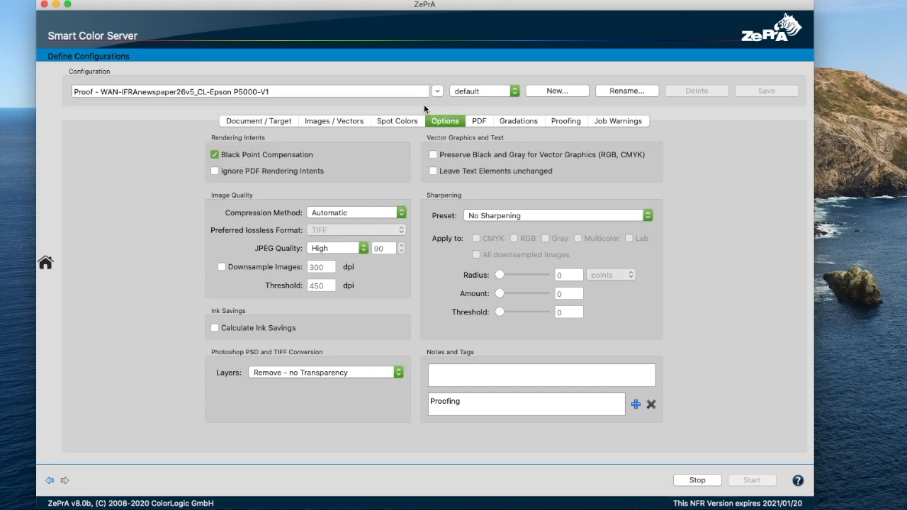
click(503, 90)
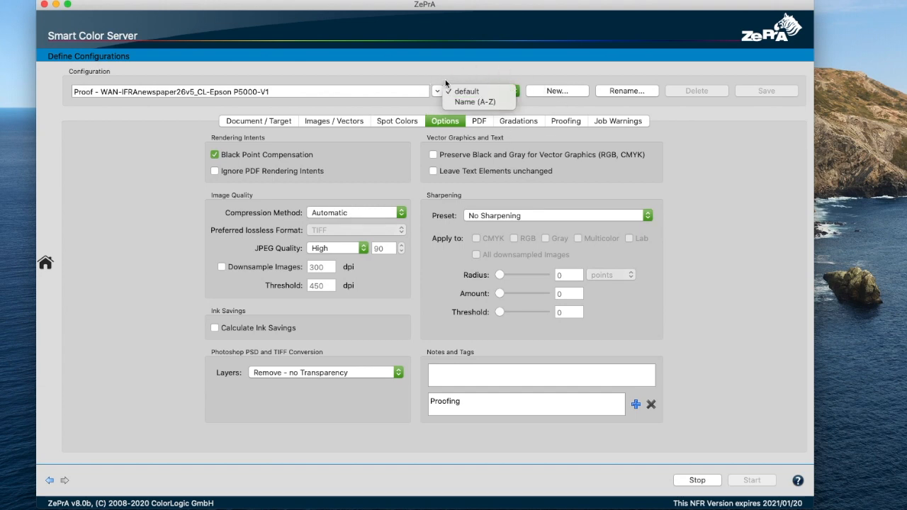
mouse_move(478, 102)
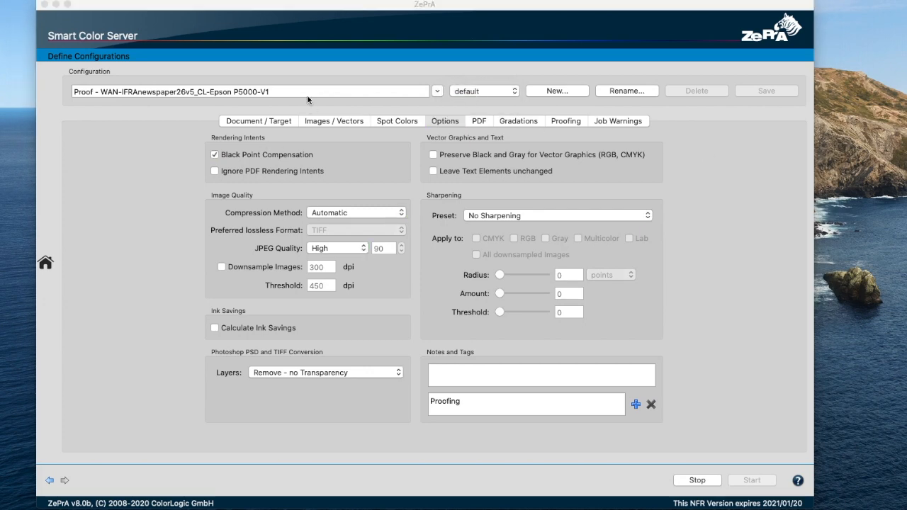
click(436, 90)
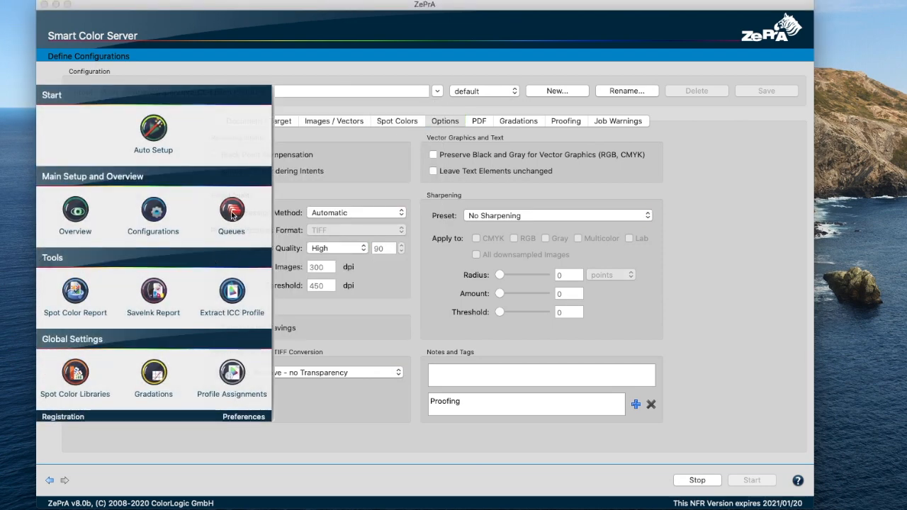
Show the Drag&Drop queue settings with the queue list sorted by Name (A-Z)
click(231, 209)
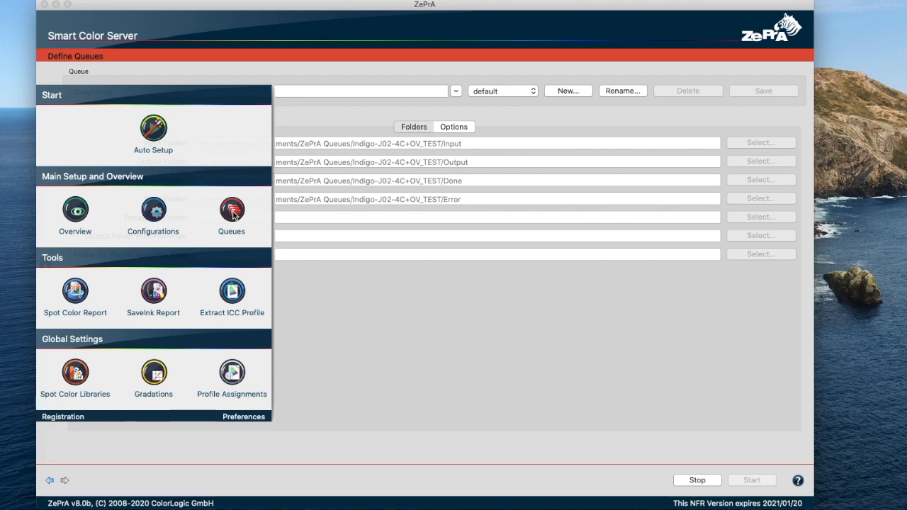
click(231, 210)
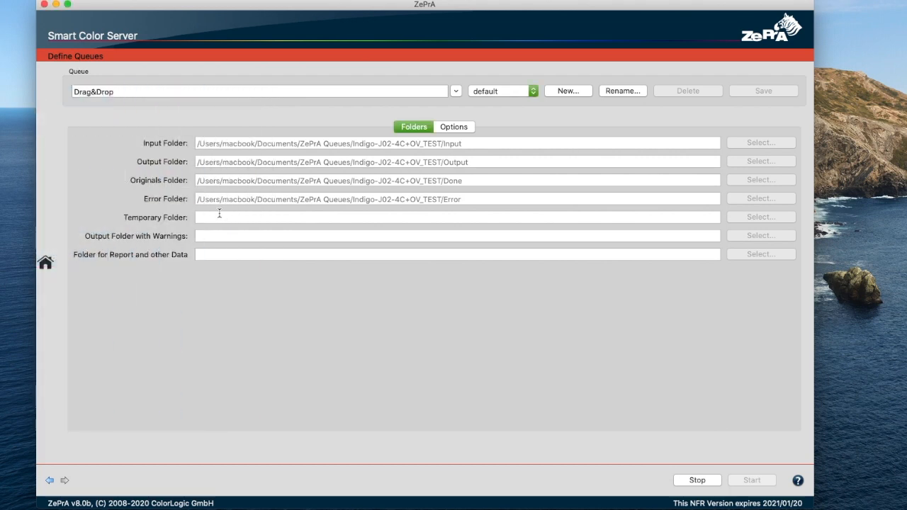
click(456, 91)
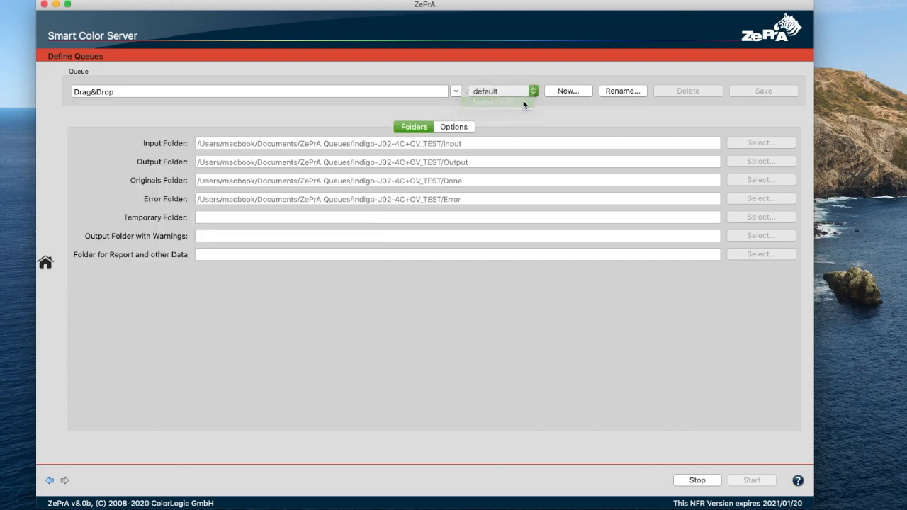
click(456, 91)
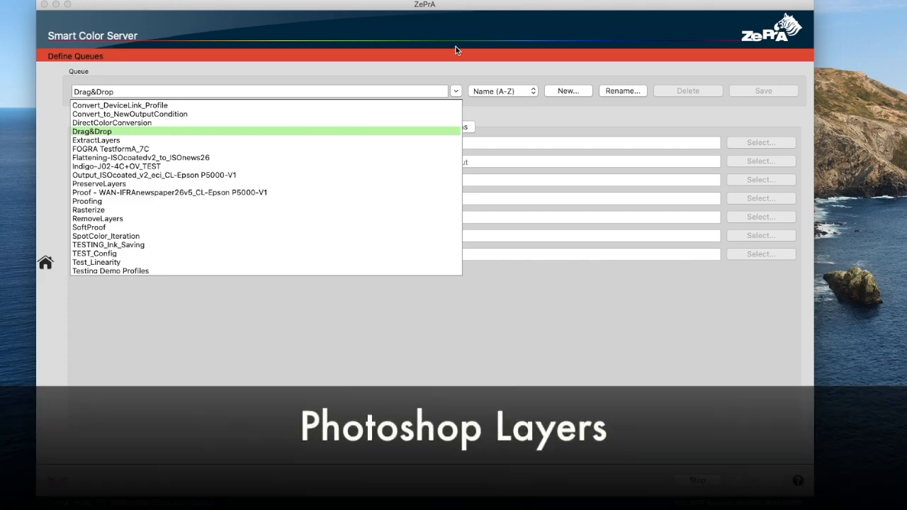
View the SoftProof Multicolor to AdobeRGB1998 configuration options, including Photoshop layer handling
click(92, 131)
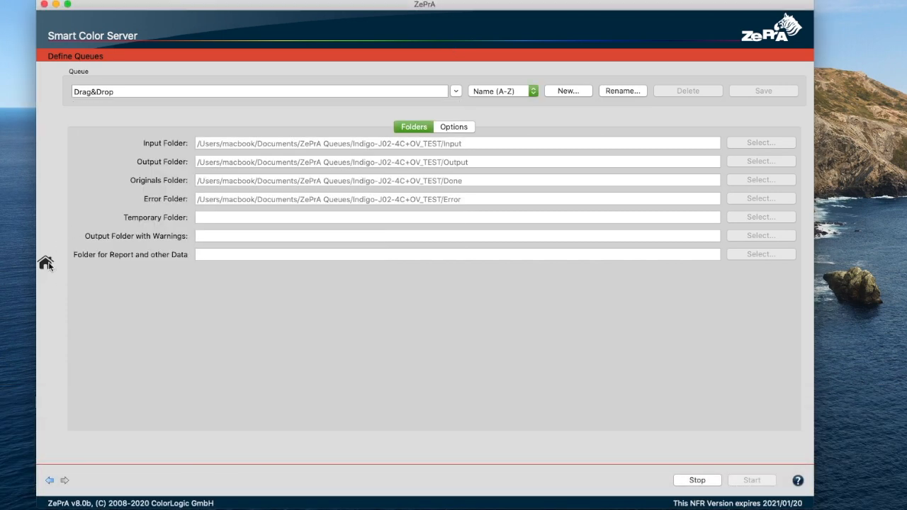
click(44, 263)
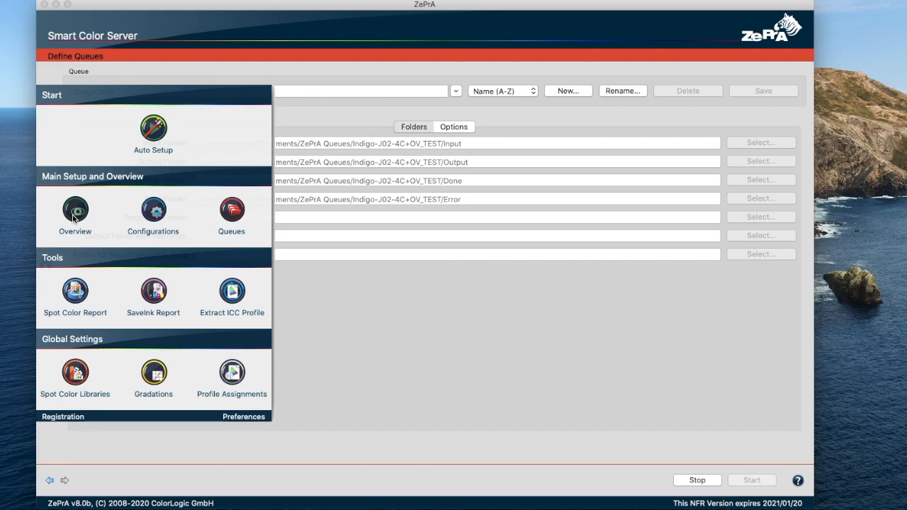
click(75, 211)
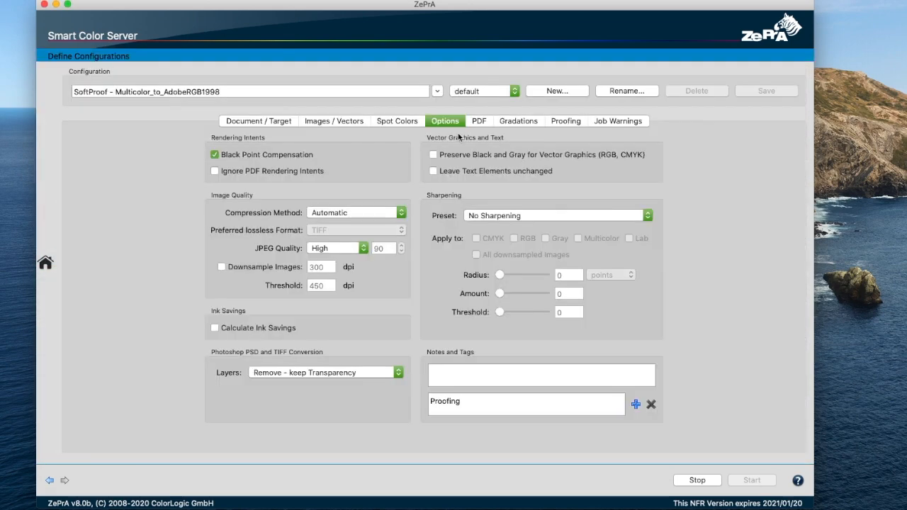
mouse_move(353, 391)
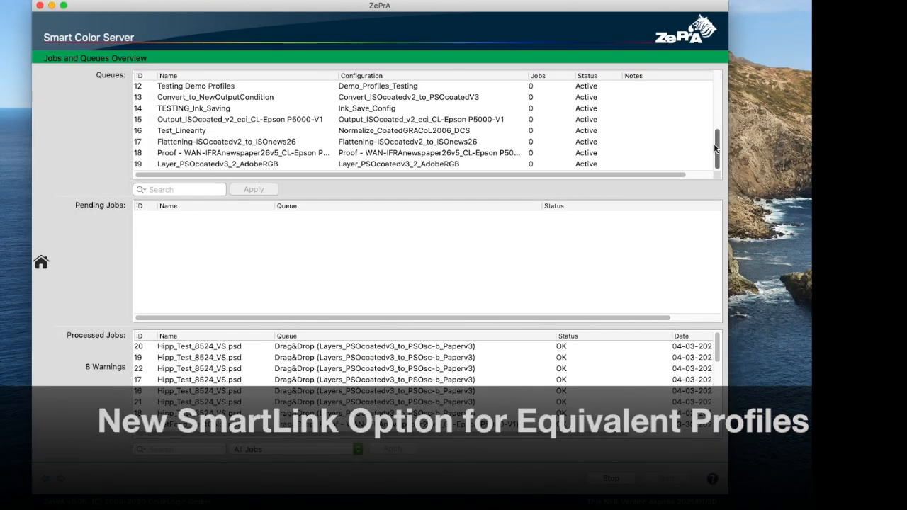
Select the TEST_Config queue and open its SmartLink configuration
scroll(up, 3)
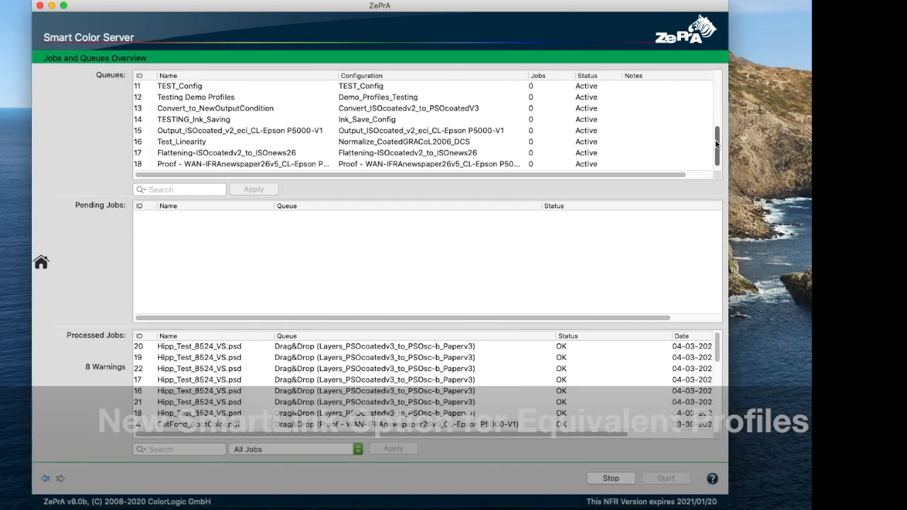
click(212, 107)
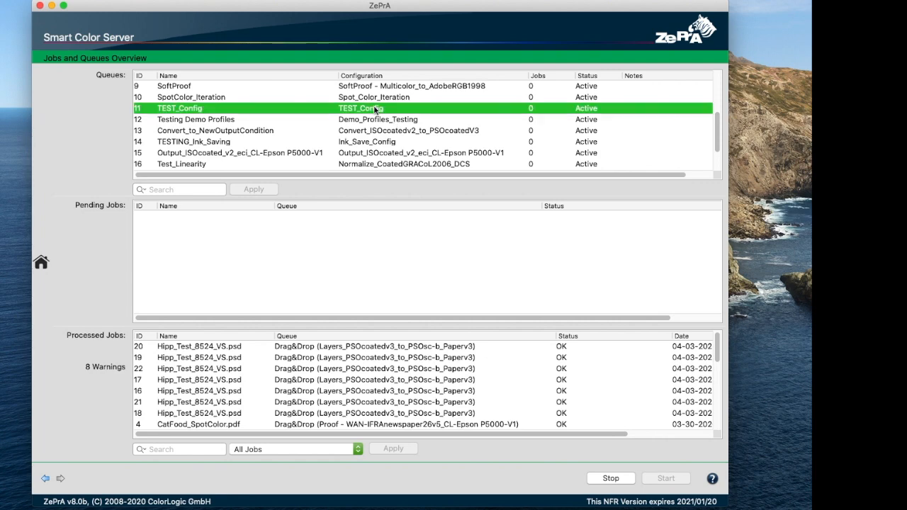
double_click(179, 108)
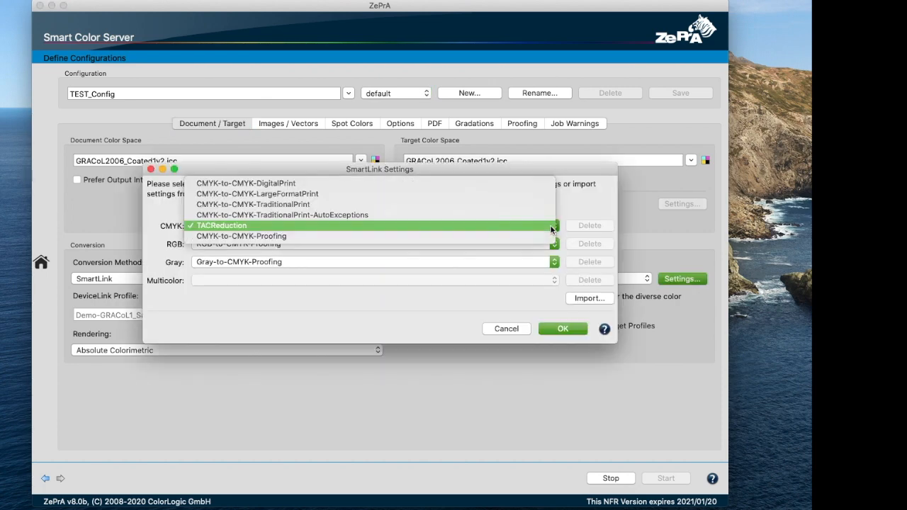
Choose TACReduction for CMYK in SmartLink Settings and confirm
click(222, 225)
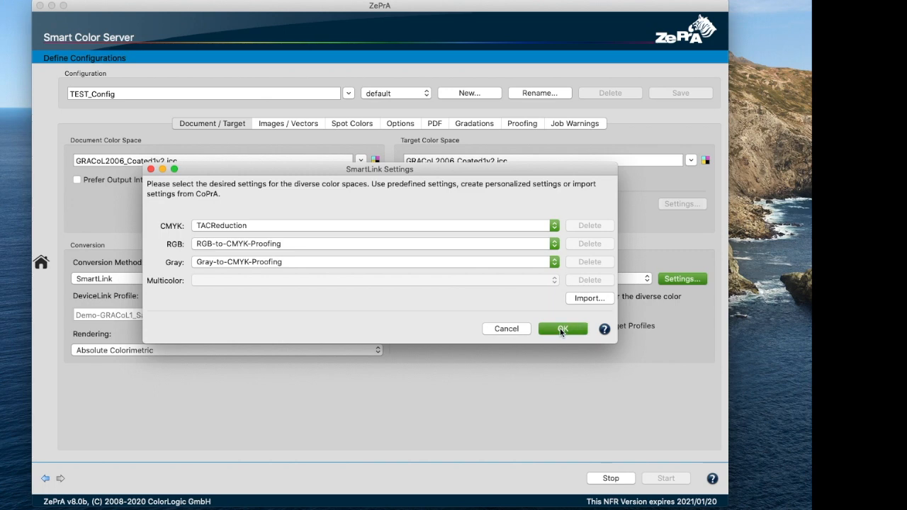
click(562, 329)
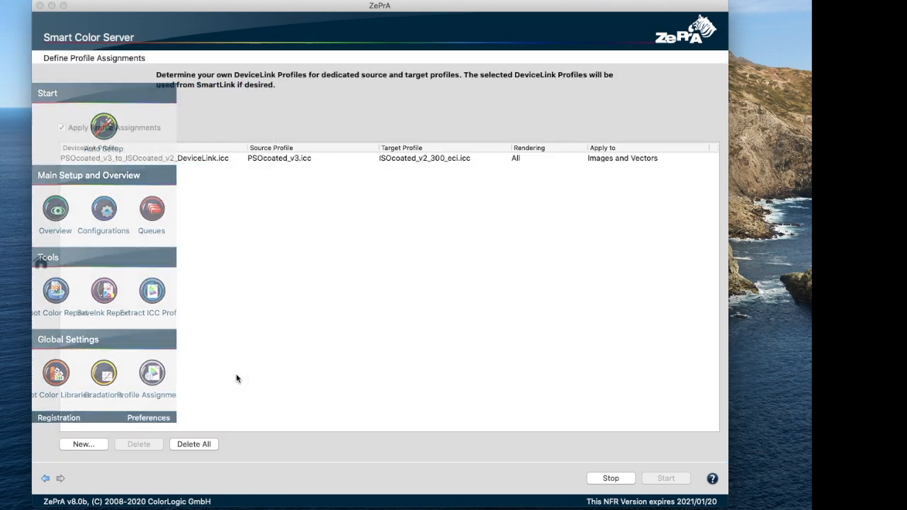
Add a new profile assignment with the AdobeRGB_to_ISOcoatV2_TAC330_CoLoV3_lic.icc DeviceLink
click(159, 158)
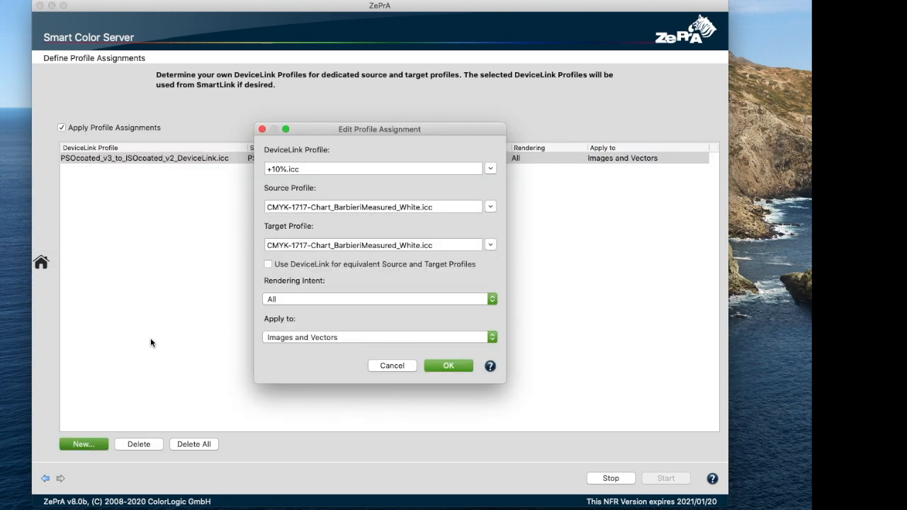
mouse_move(492, 168)
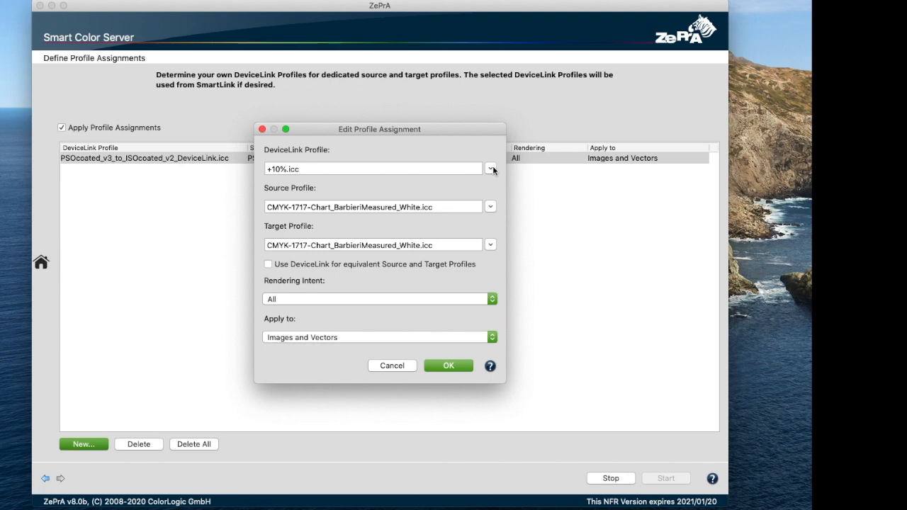
click(491, 168)
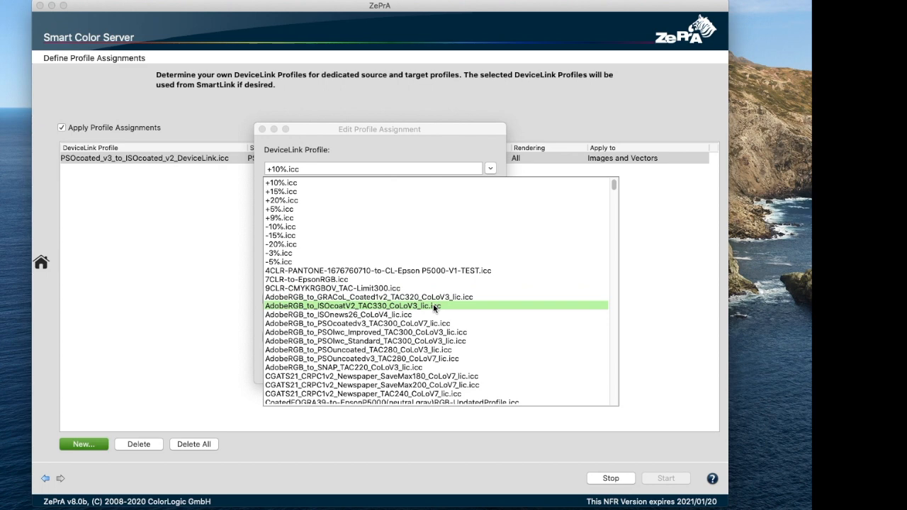
click(351, 306)
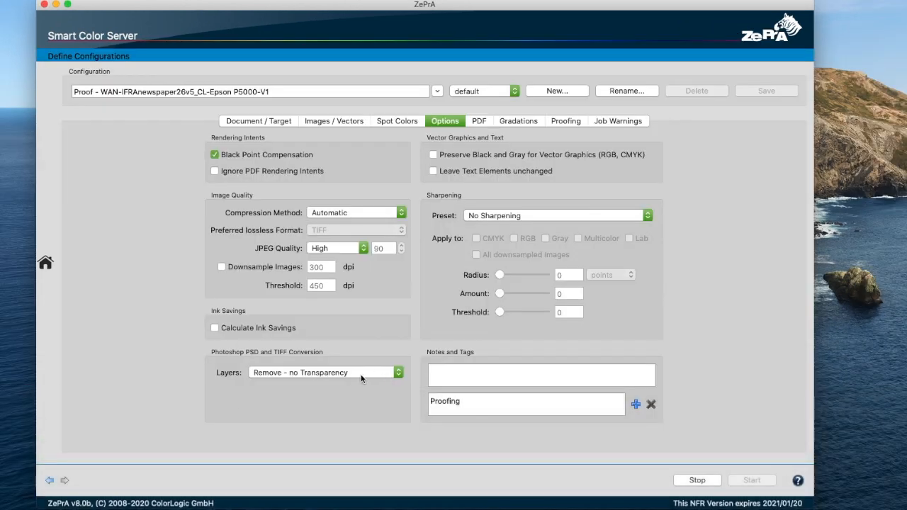
Review the Proof configuration's PDF tab with Rasterize Document completely transparency flattening
click(479, 121)
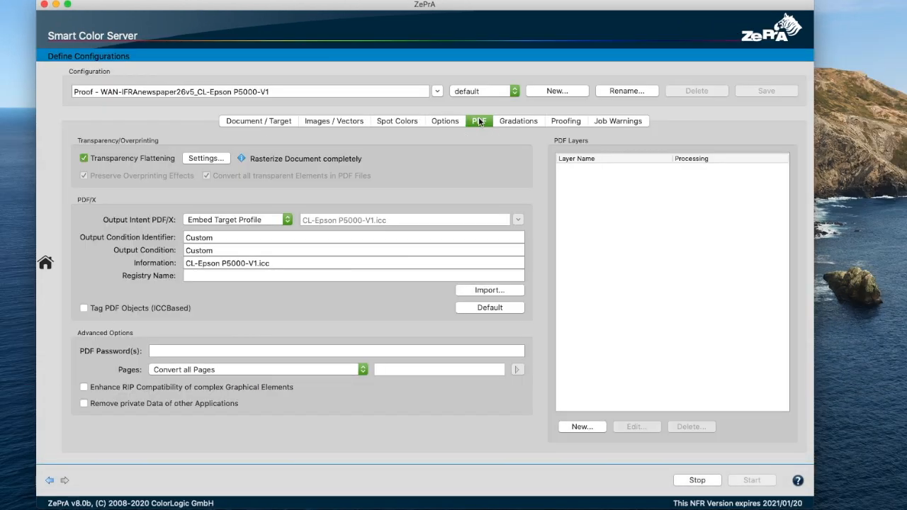
click(205, 158)
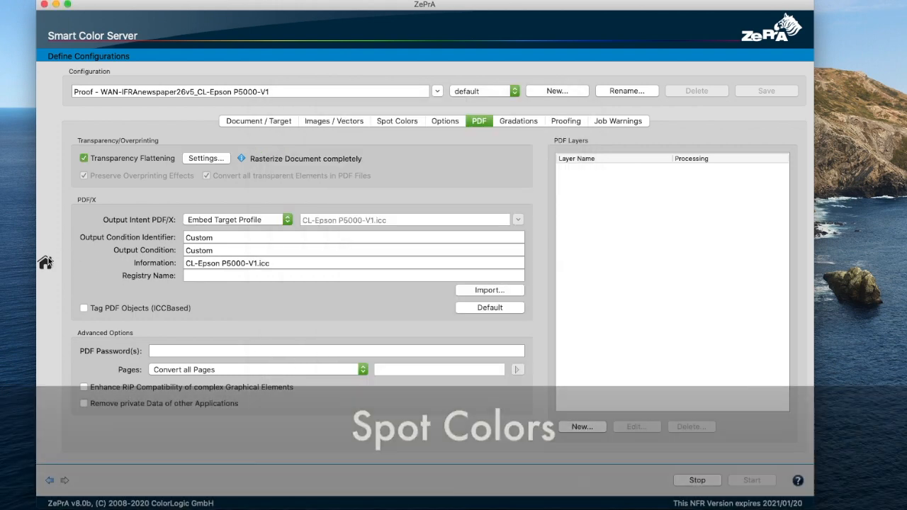
click(46, 262)
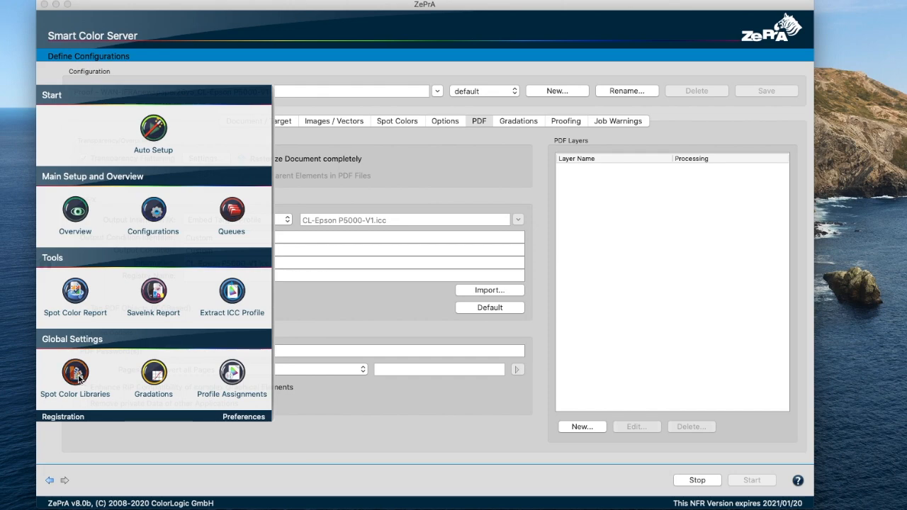
Open Spot Color Libraries to view the 2019_FOGRA_Forum_SpotColors library and opacity values
click(75, 372)
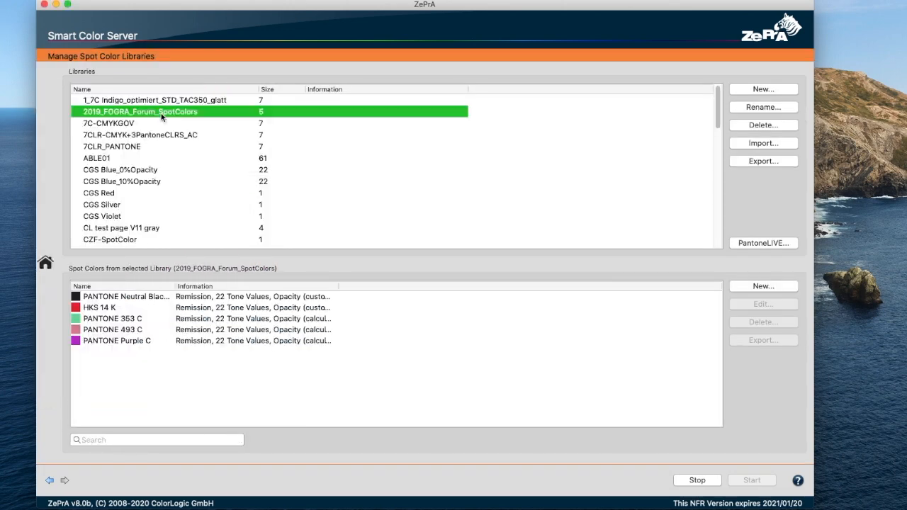
mouse_move(338, 286)
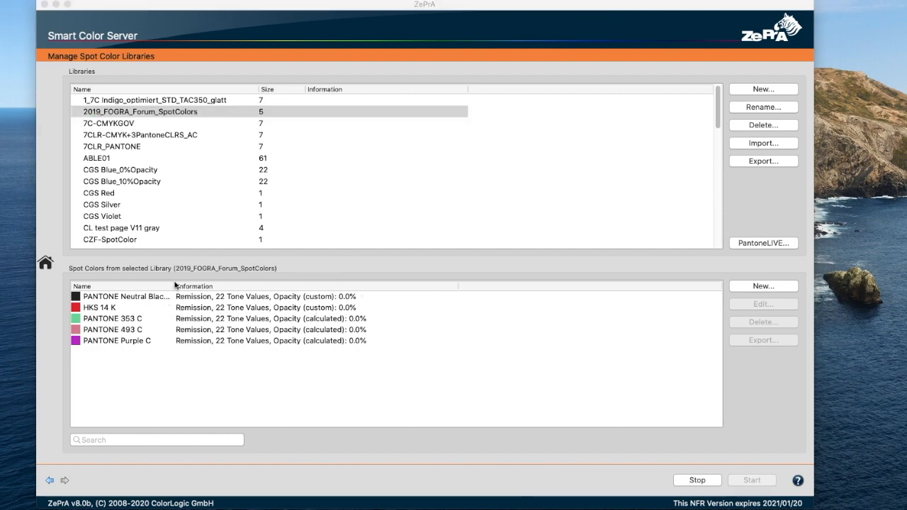
mouse_move(170, 297)
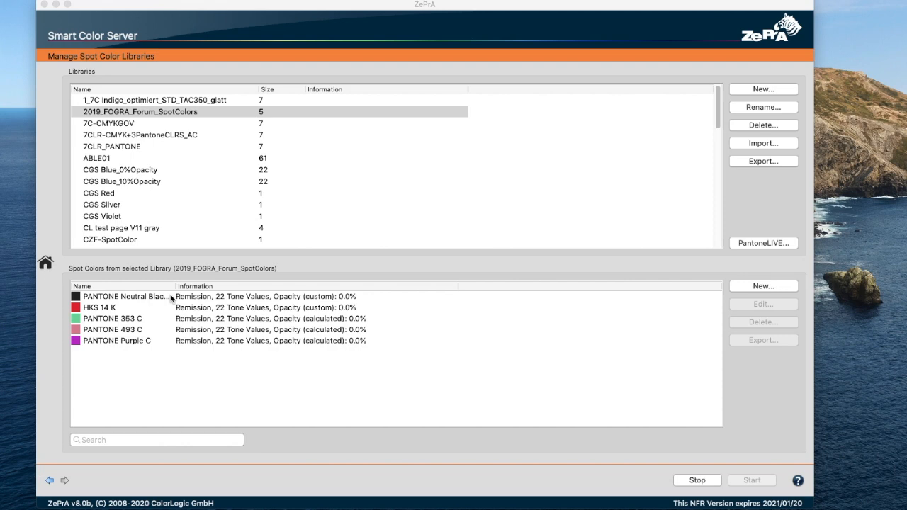
Open HKS 14 K and scroll through its 11 Lab patches to the 0.0 opacity
double_click(99, 307)
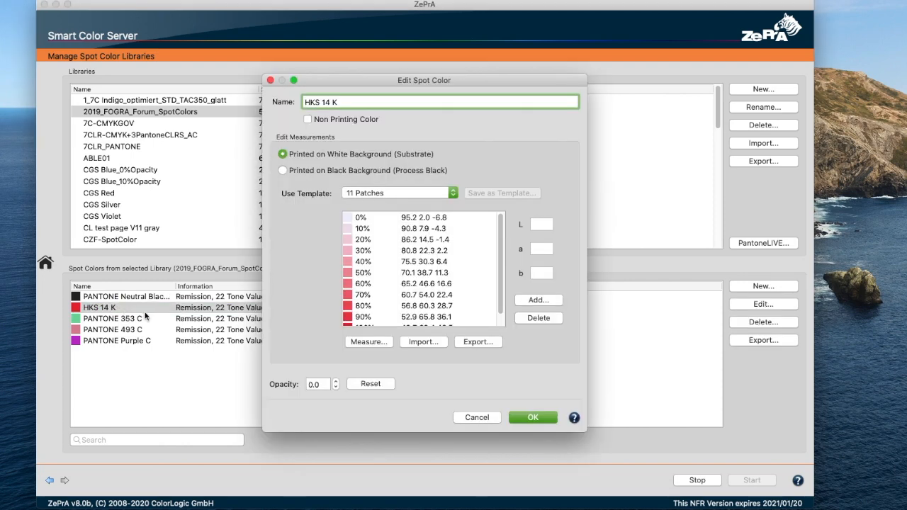
scroll(down, 3)
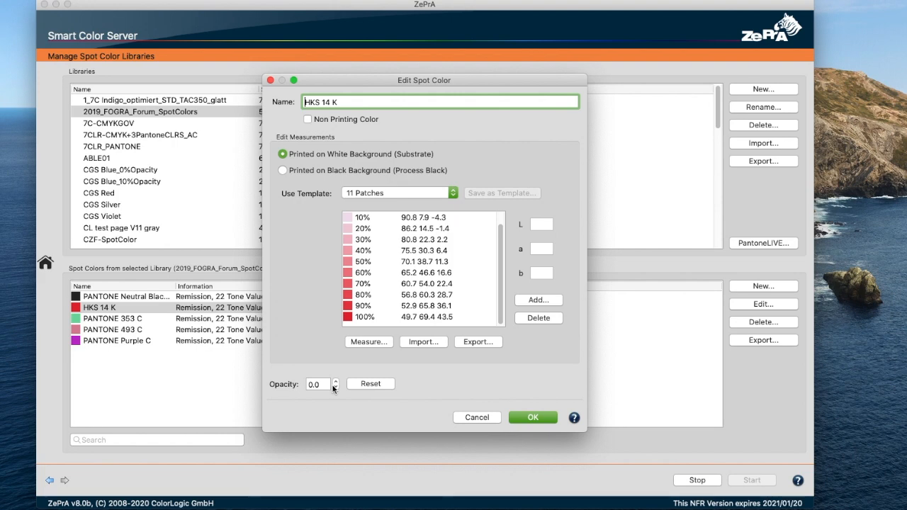
mouse_move(476, 417)
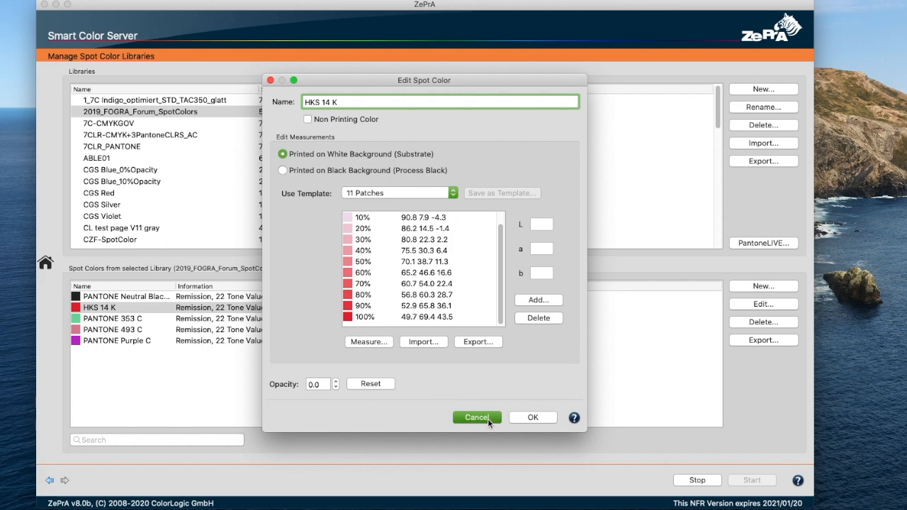
Cancel the editor and search the spot colors for '49 69 43 Lab', leaving HKS 14 K
click(476, 417)
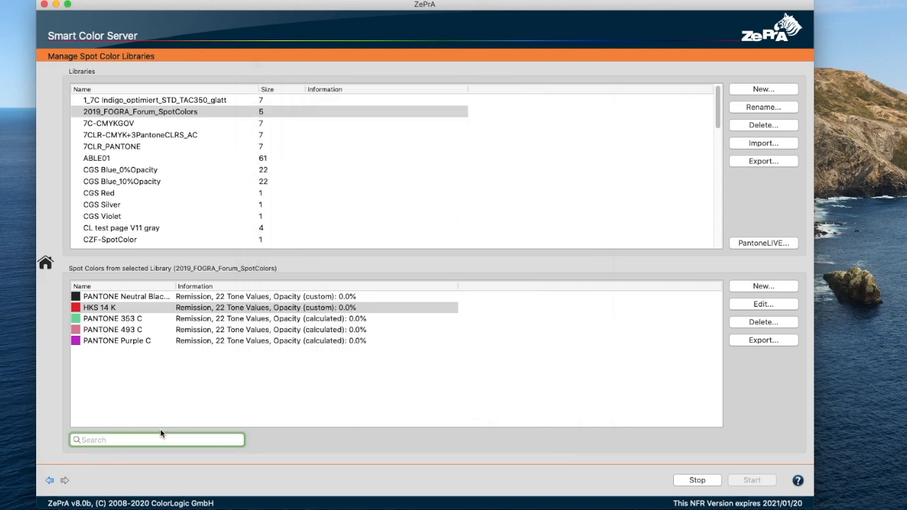
text(49 69 43)
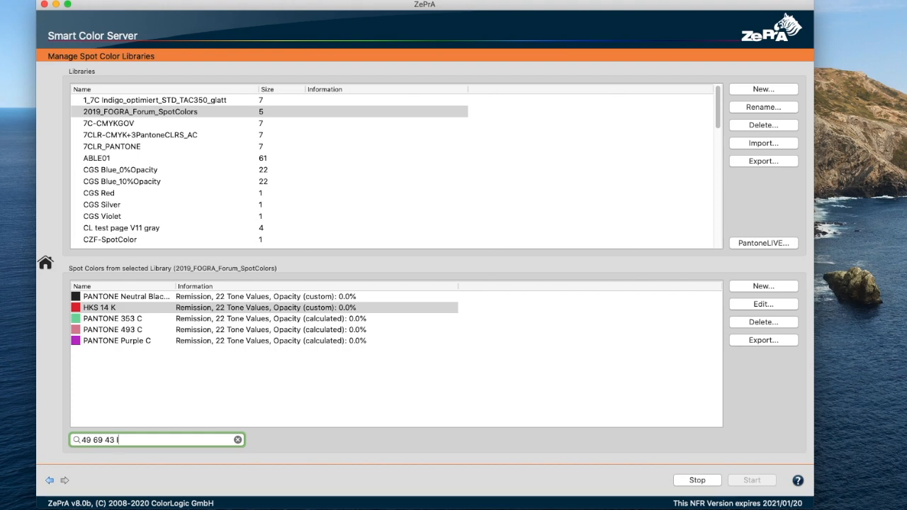
text(Lab)
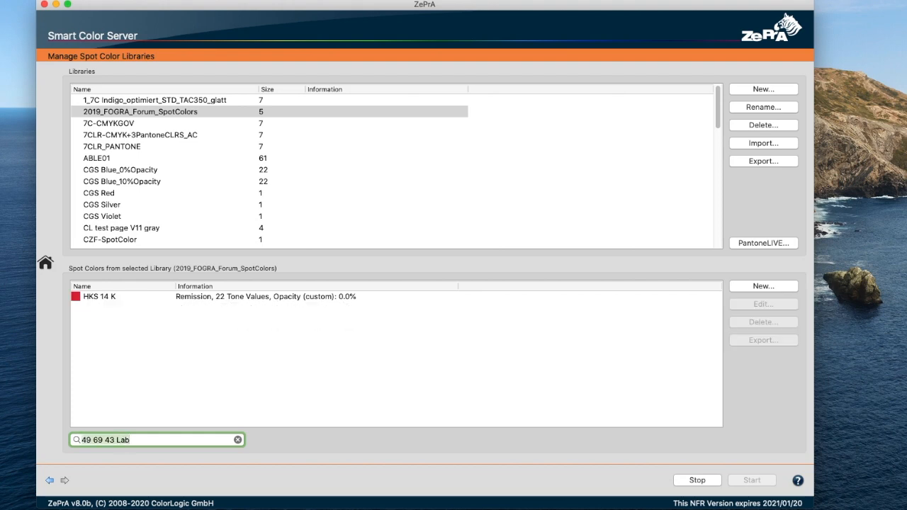
mouse_move(75, 290)
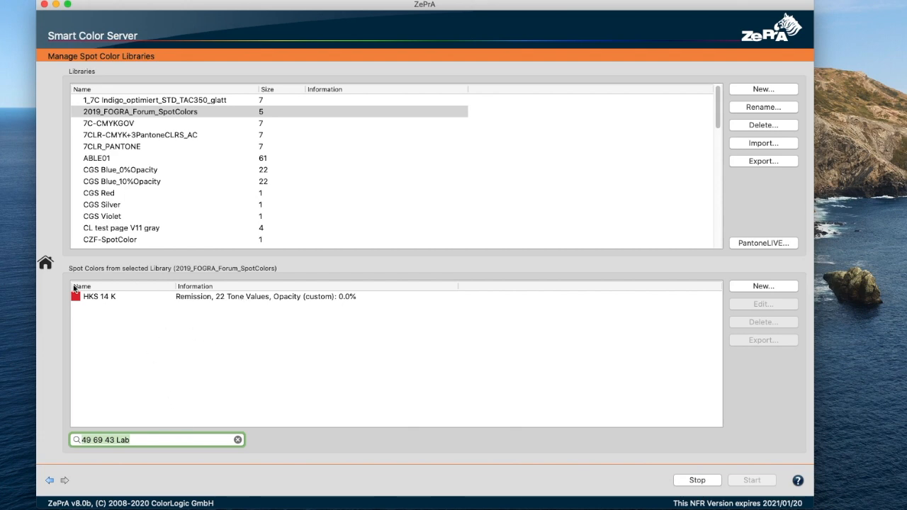
mouse_move(413, 314)
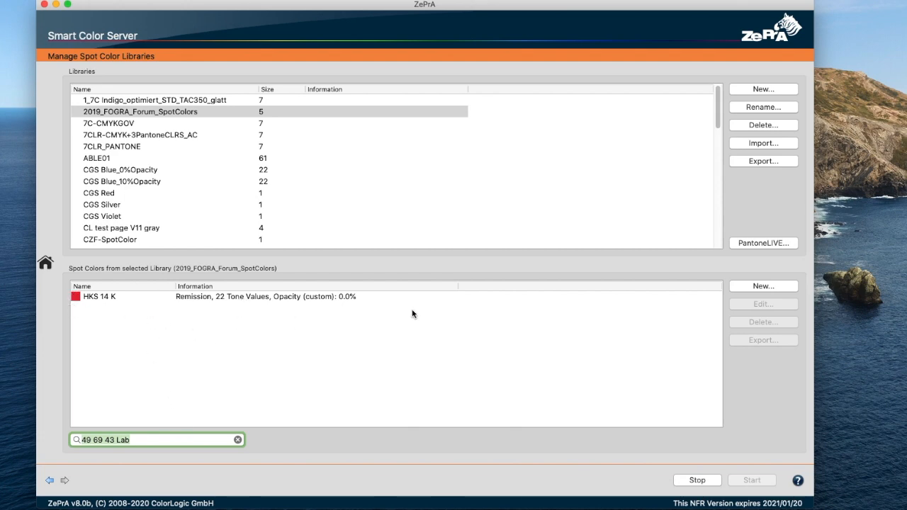